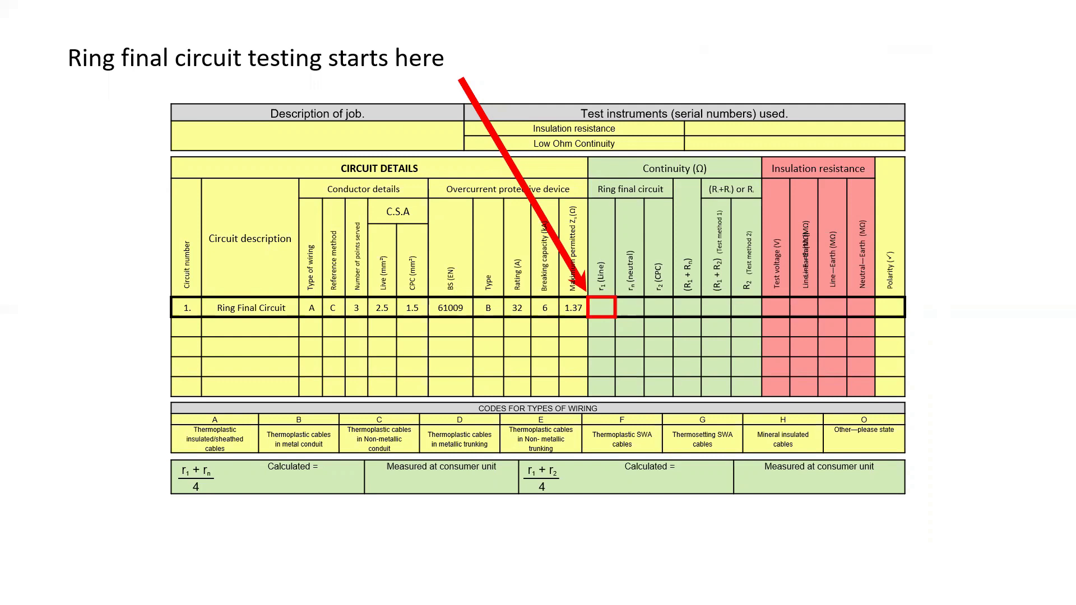
text(0.34)
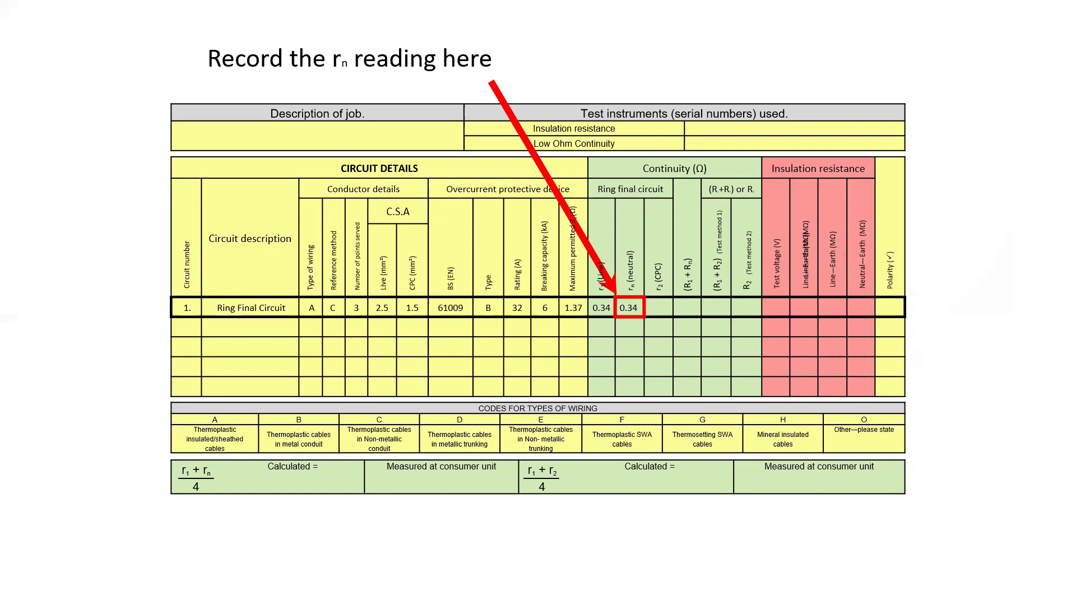
text(0.57)
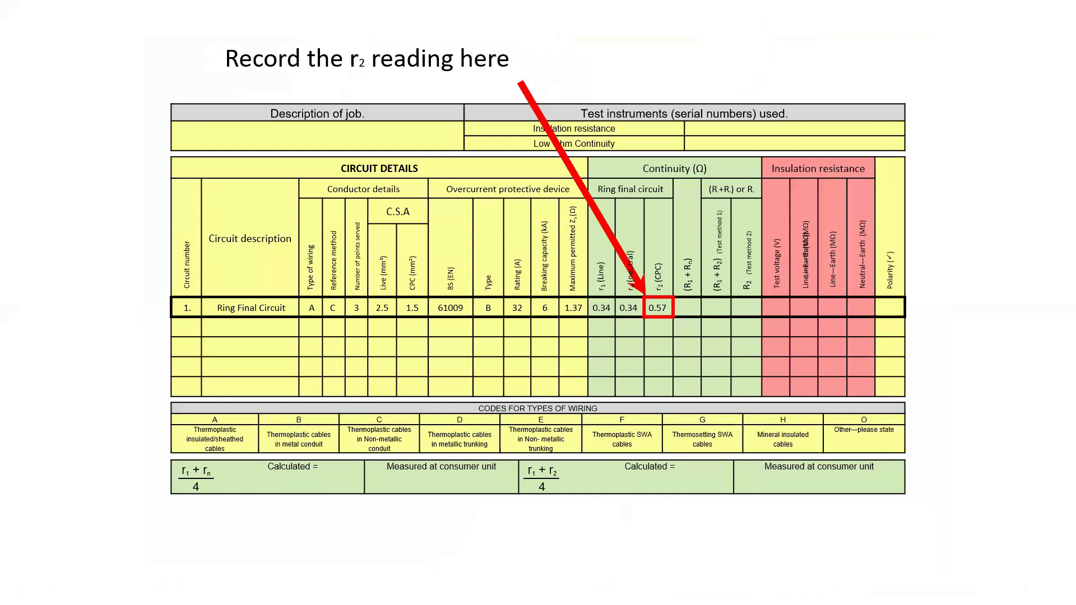